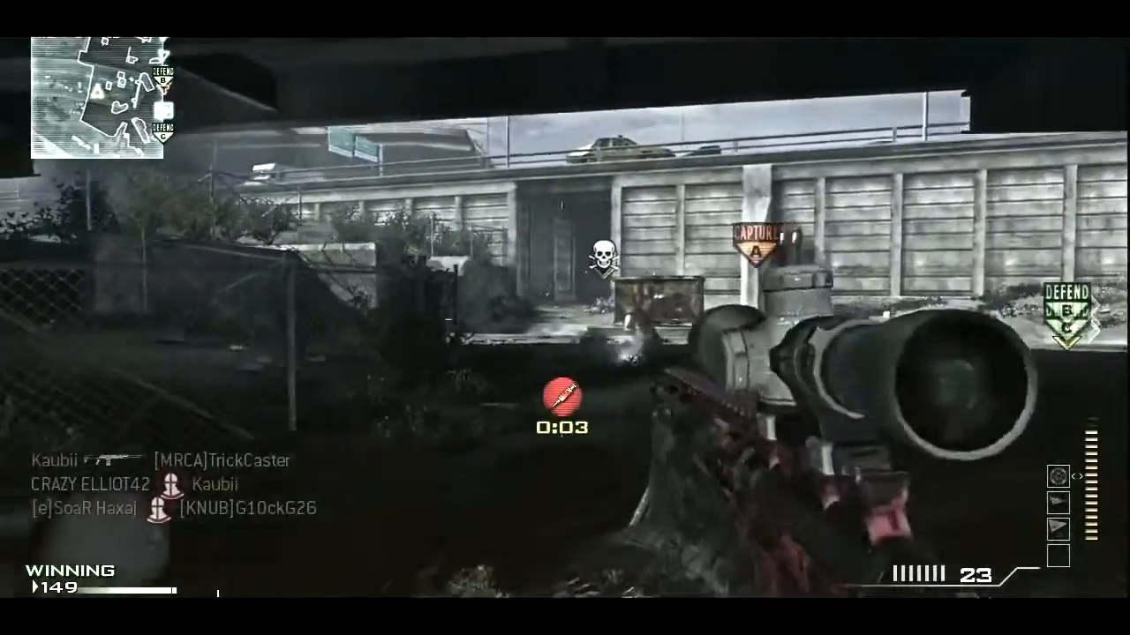
right_click(565, 317)
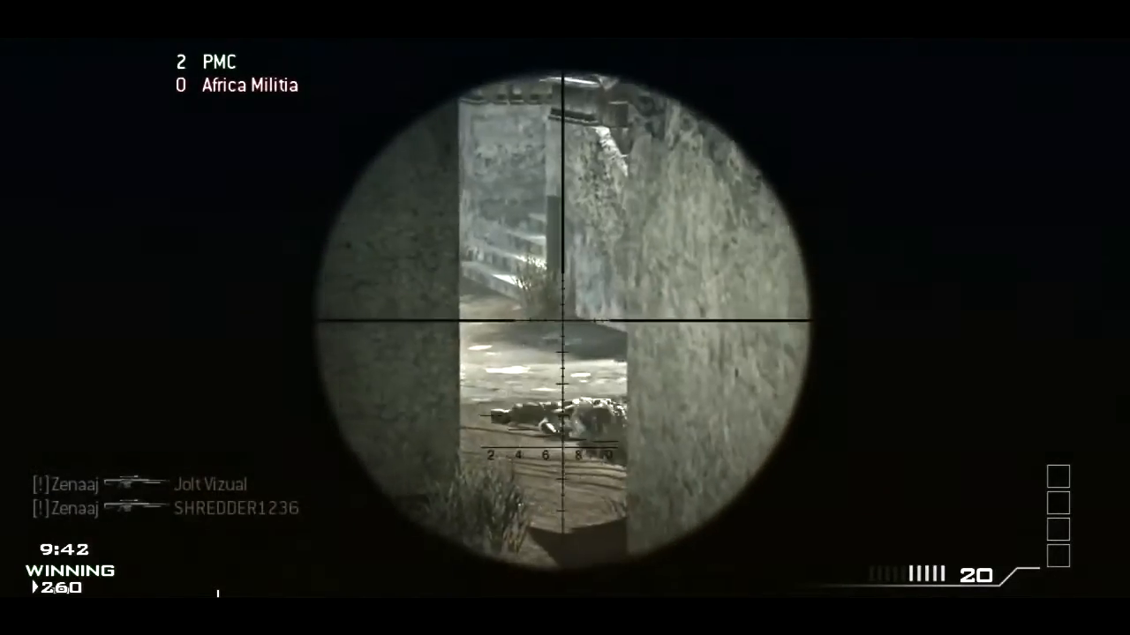
click(565, 318)
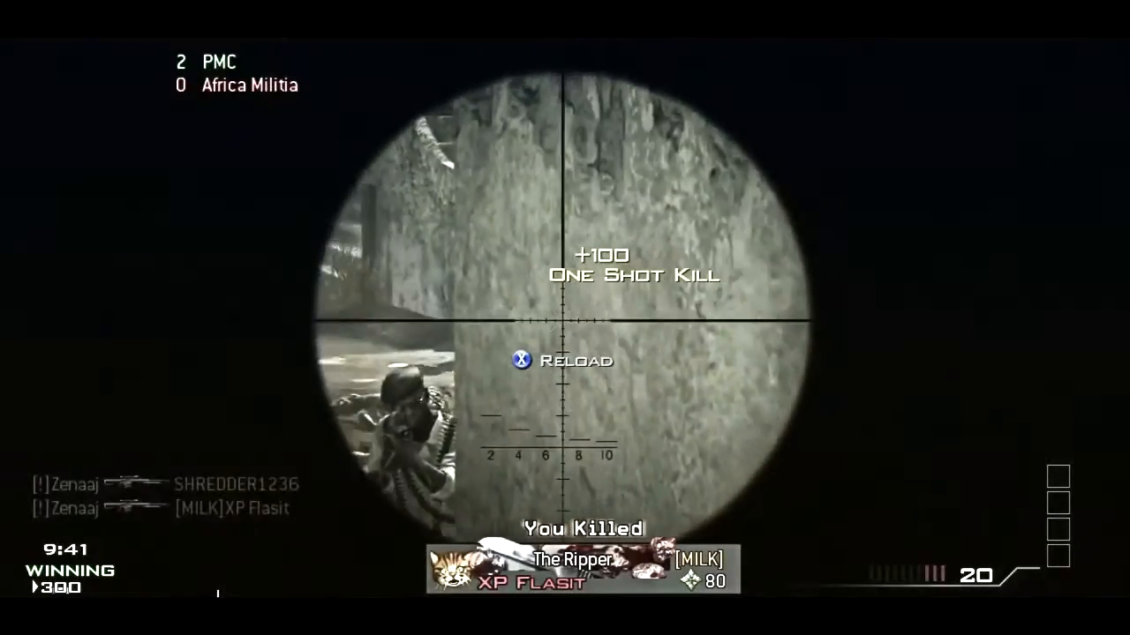